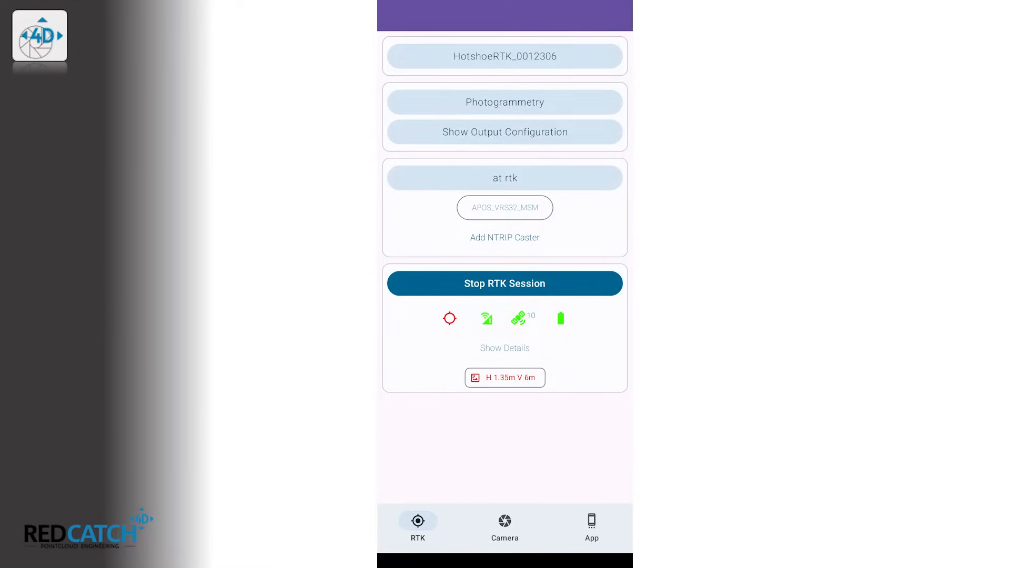
# Wait for the RTK fix to reach H 0.01m V 0.015m accuracy, then switch to the camera view.
pyautogui.click(504, 348)
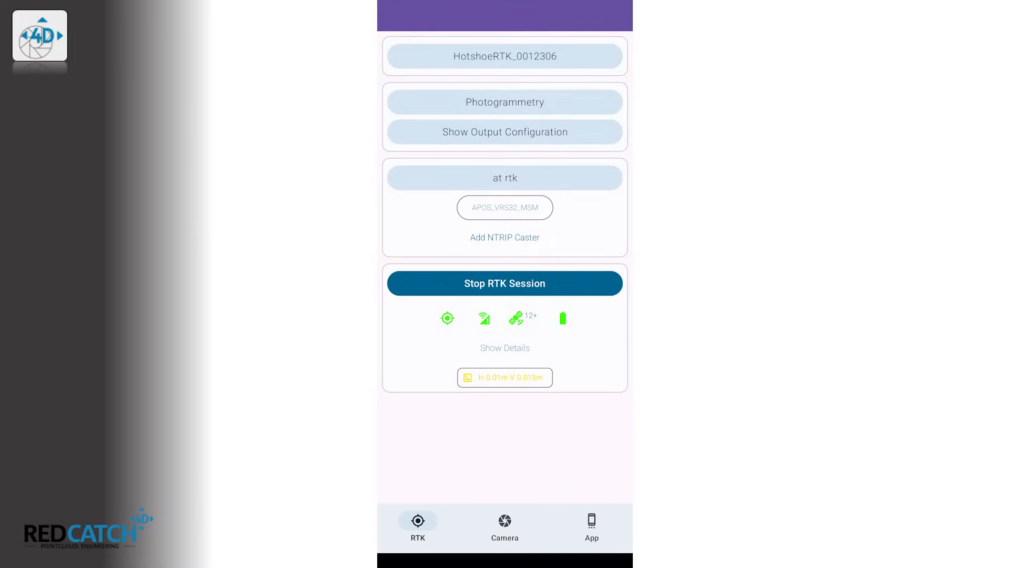
pyautogui.click(503, 526)
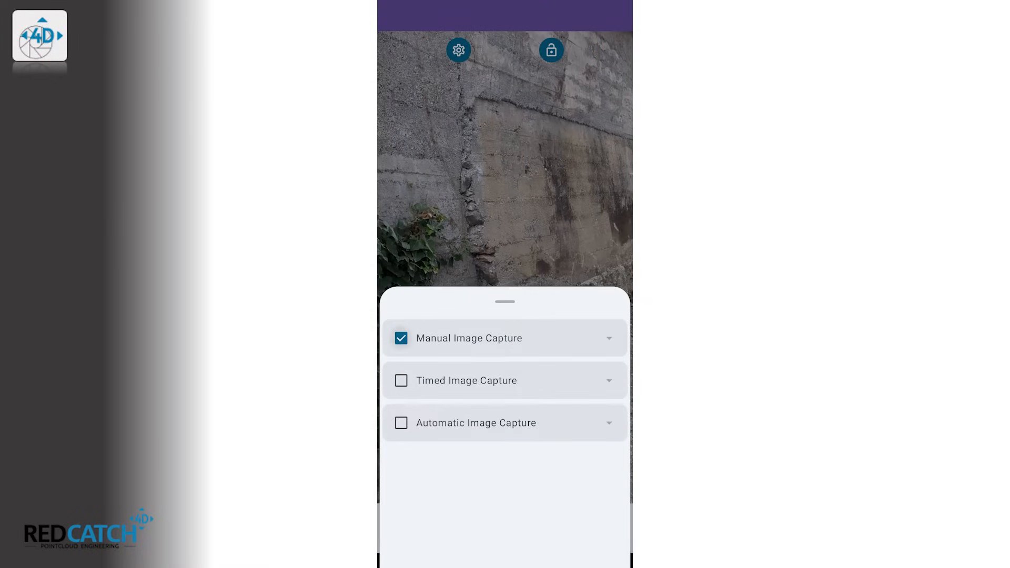
# Keep Manual Image Capture, start the tracker, photograph the concrete wall and base, then stop tracking.
pyautogui.click(401, 422)
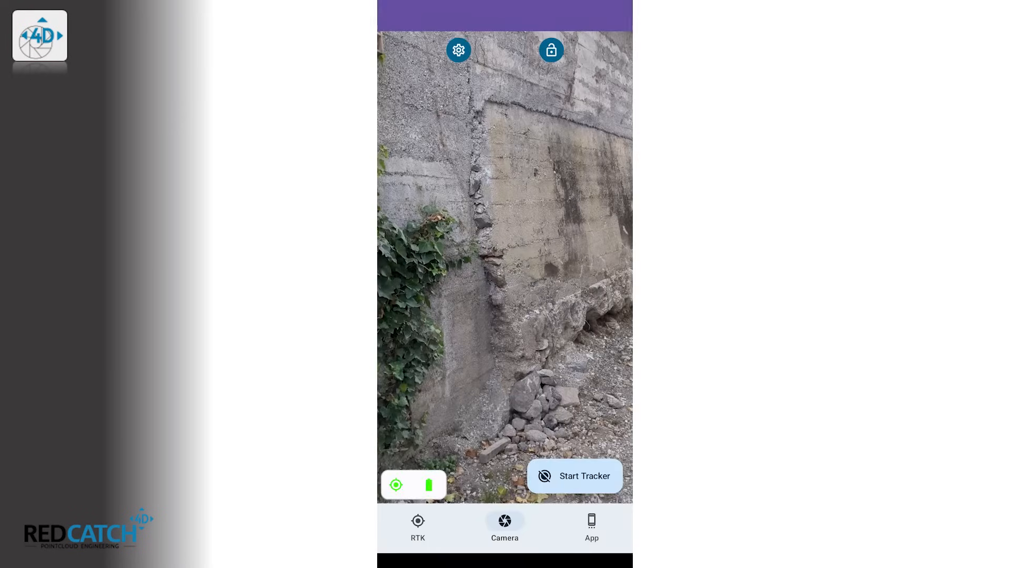
pyautogui.click(574, 475)
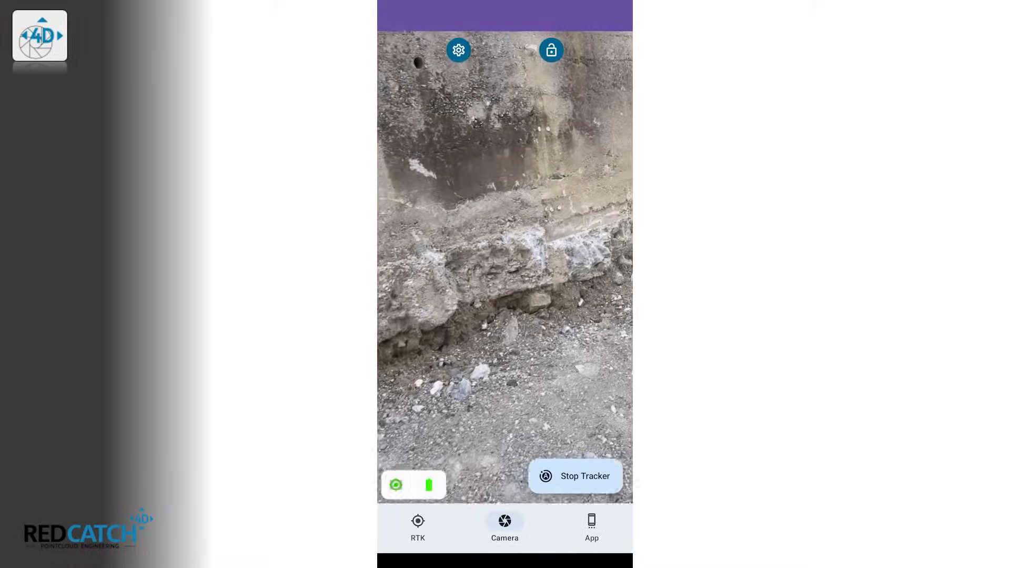
pyautogui.click(418, 526)
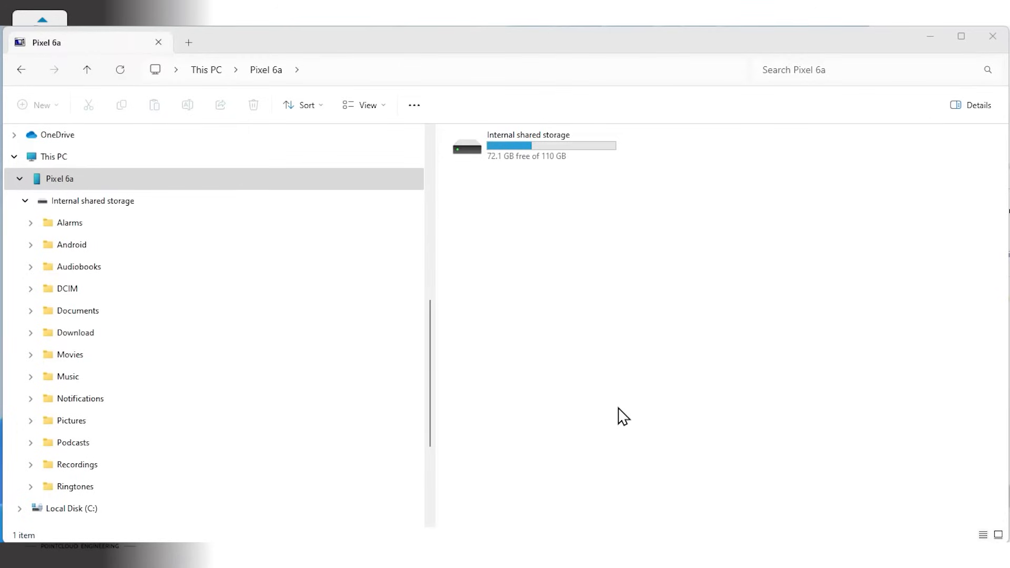
pyautogui.moveTo(447, 311)
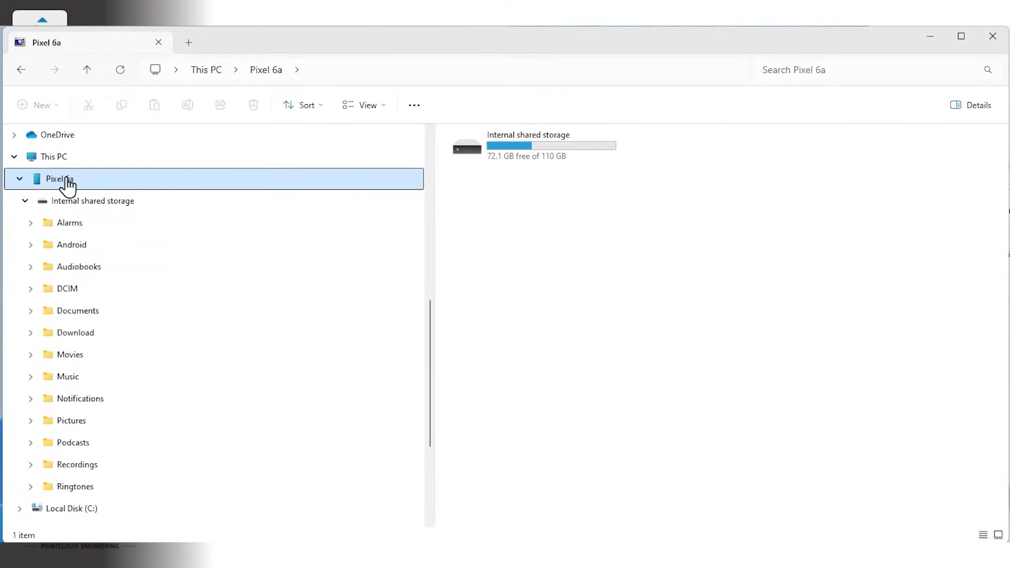
pyautogui.moveTo(73, 208)
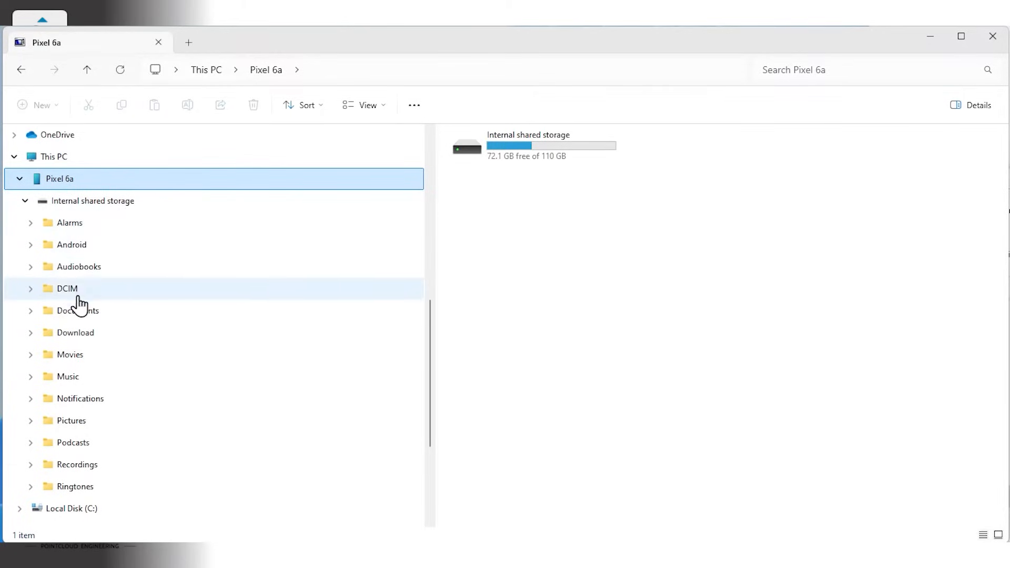
# Go to Pixel 6a internal storage Documents and pick the RTKCameraSession folder dated 2024-09-05.
pyautogui.click(77, 310)
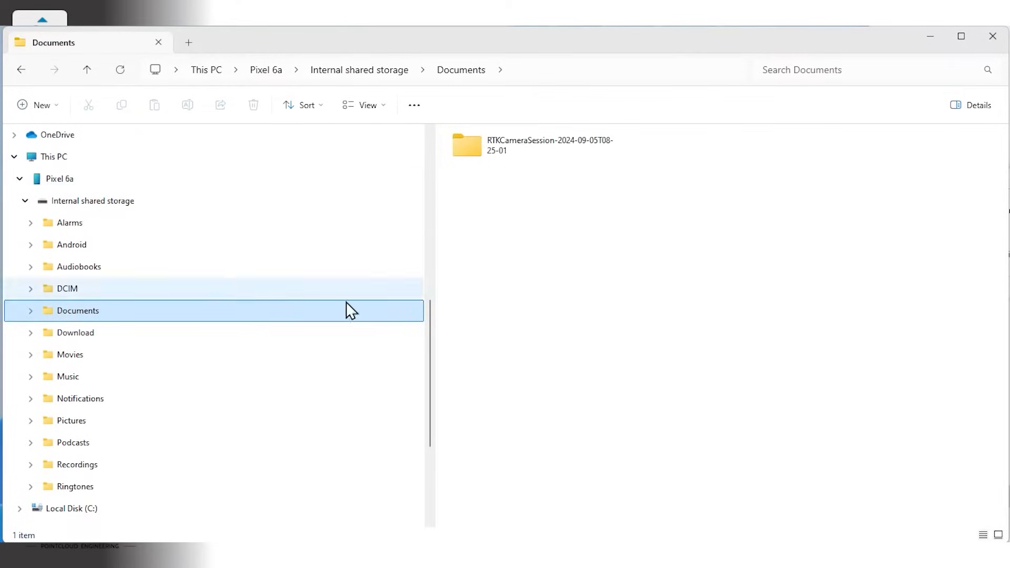
pyautogui.click(534, 145)
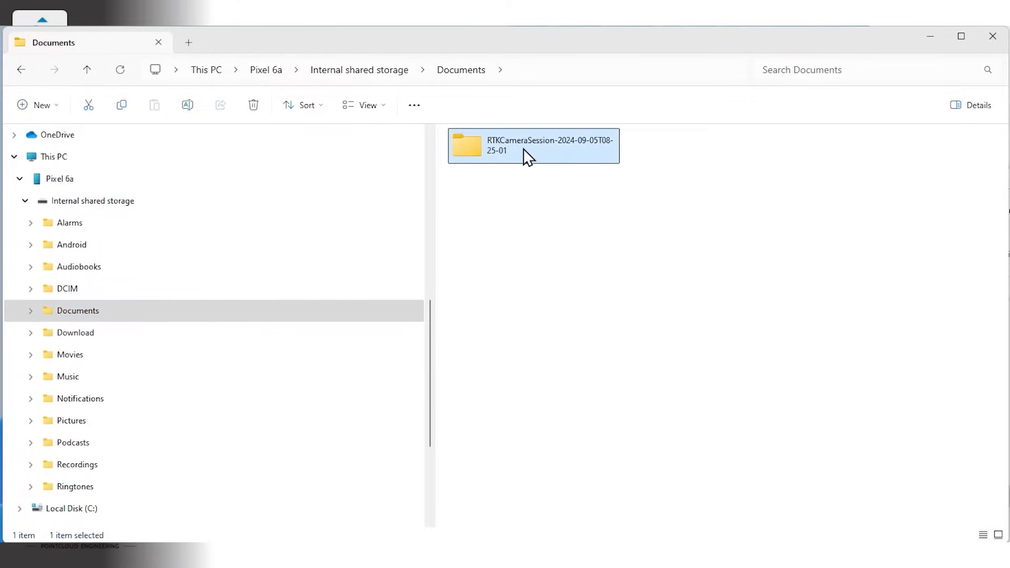
pyautogui.moveTo(519, 158)
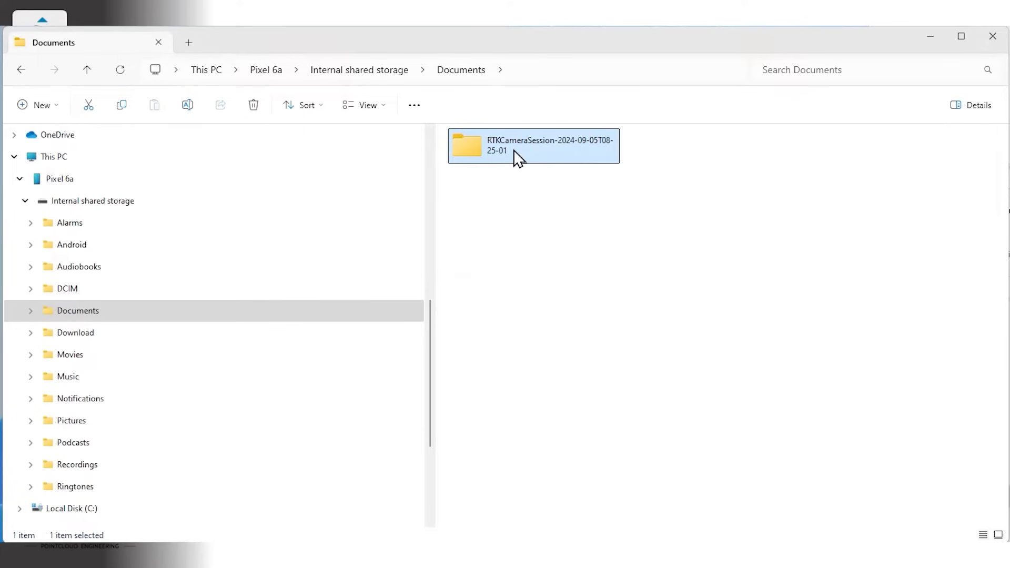
# Show the RTKCameraSession-2024-09-05T08-25-01 contents: NMEA, trigger and UBX logs plus geotagged JPGs.
pyautogui.doubleClick(520, 145)
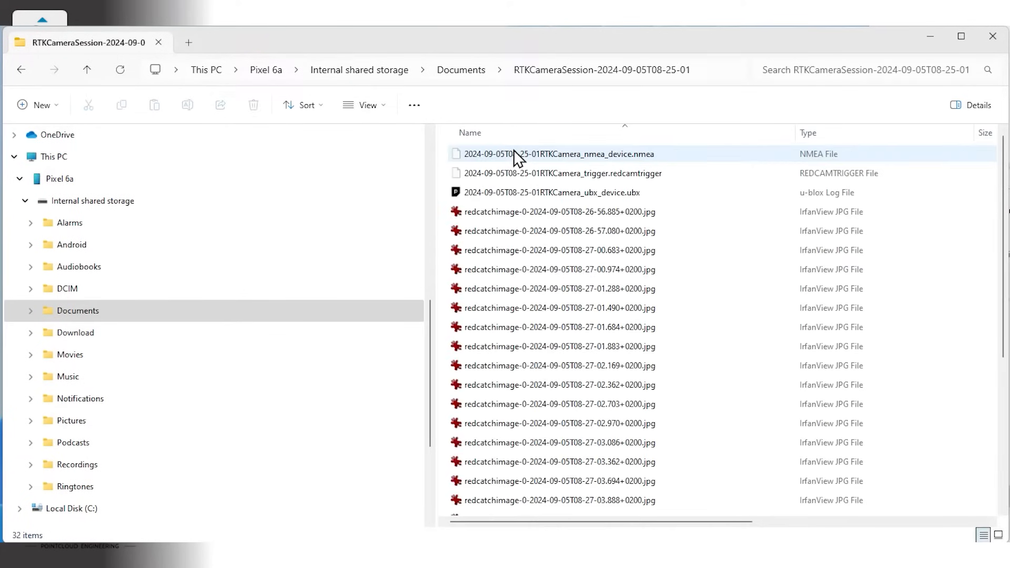
pyautogui.moveTo(546, 168)
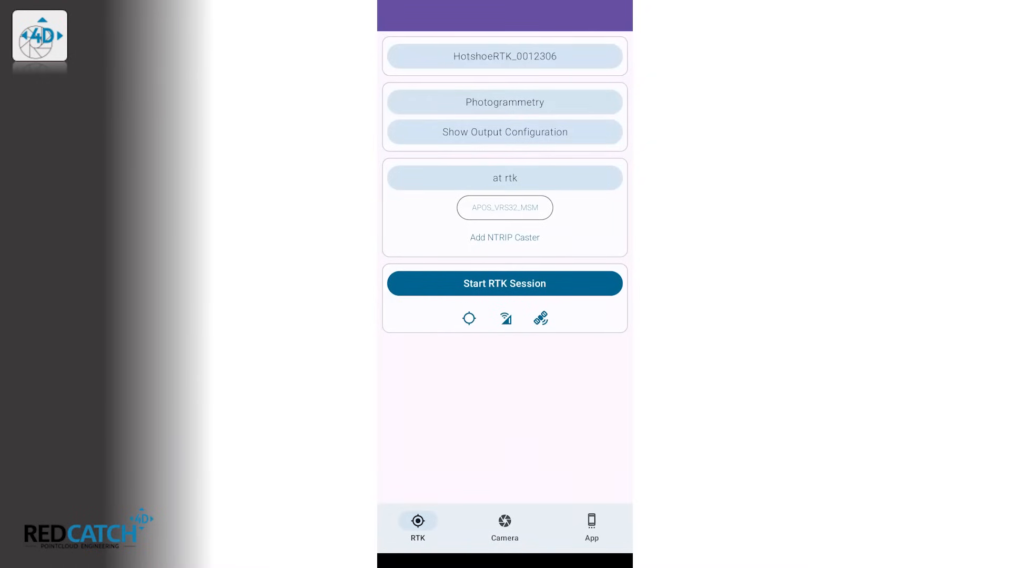
# Add an NTRIP caster labelled 'my ntrip' with address 583.332, port 23 and username uvkeisk.
pyautogui.click(503, 283)
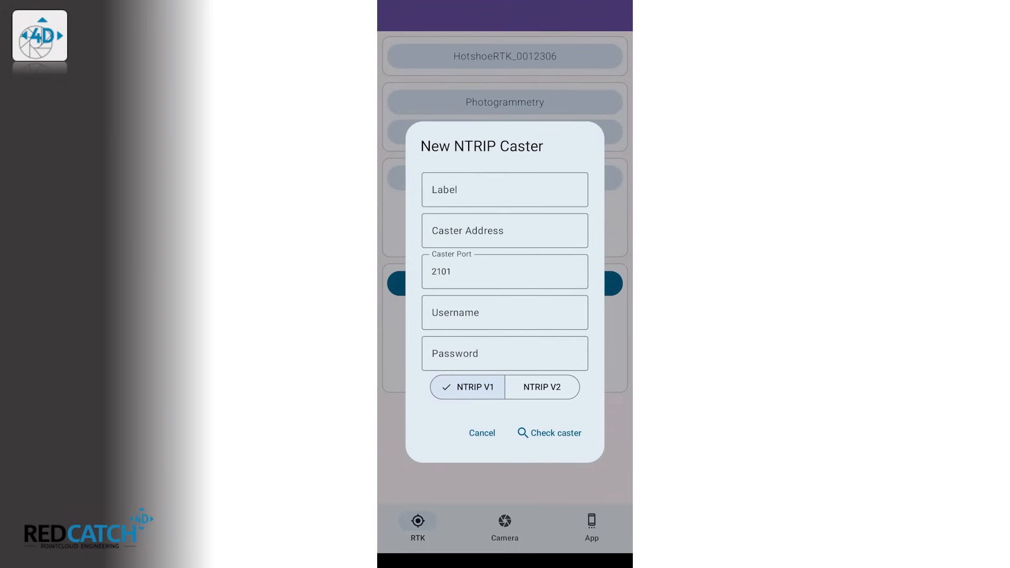
pyautogui.write('my ntrip')
pyautogui.write('145.34')
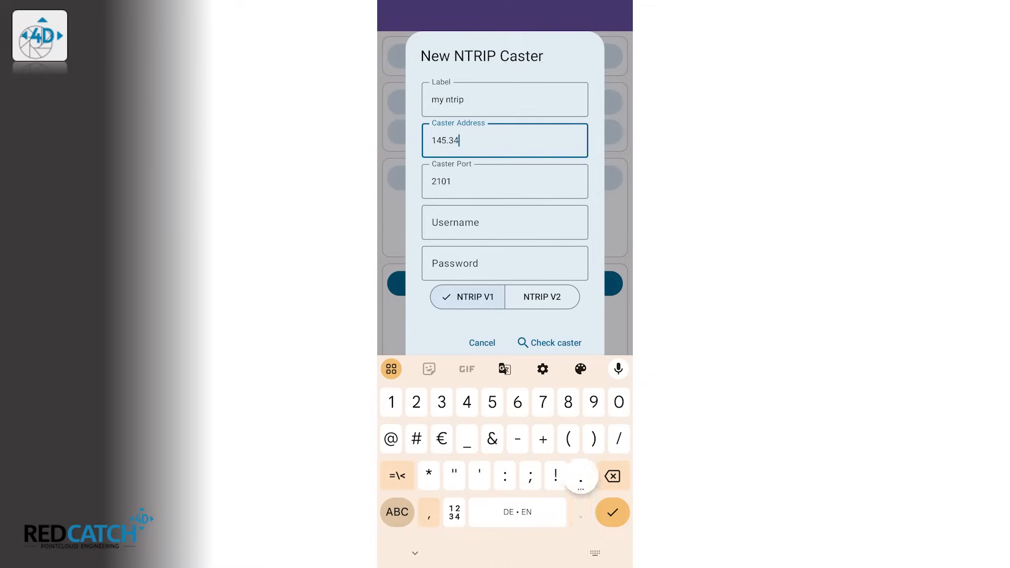
pyautogui.write('583.332')
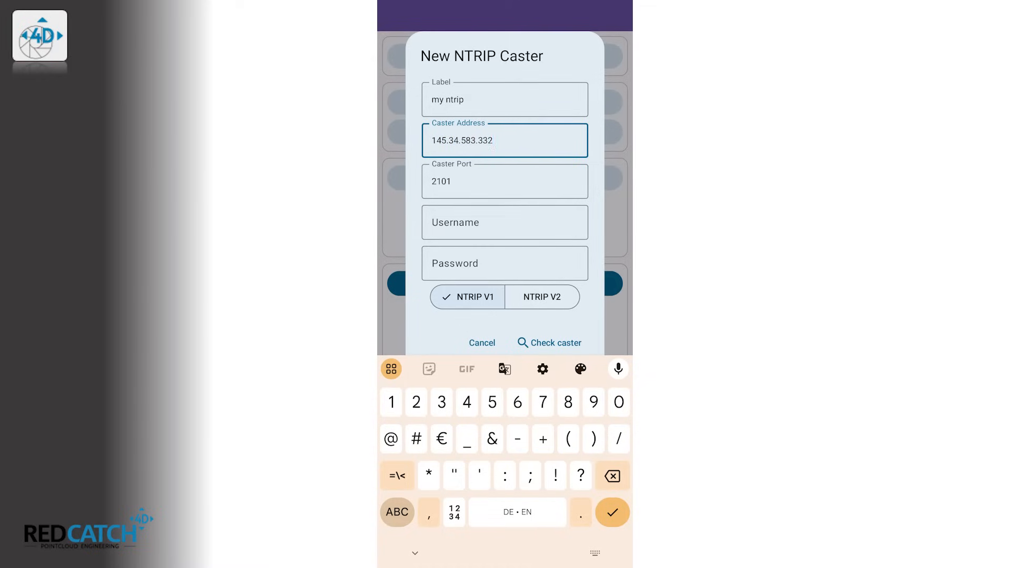
pyautogui.write('23')
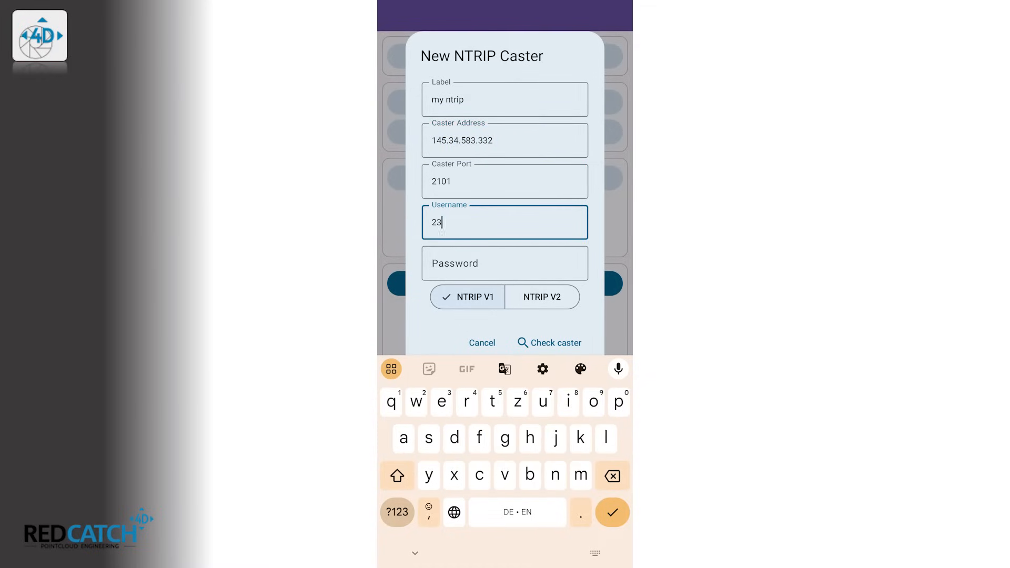
pyautogui.write('uvkeisk')
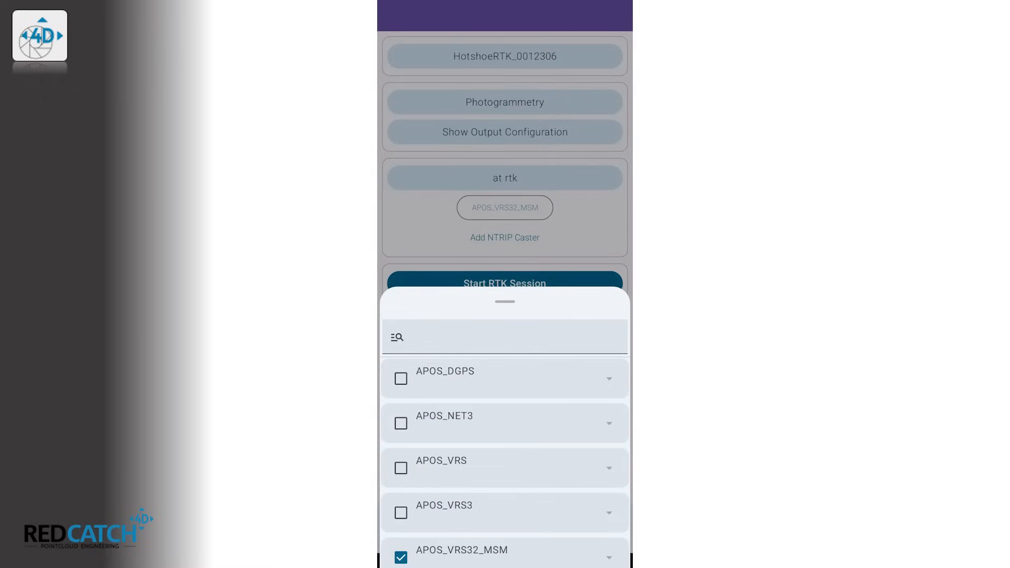
# Keep the APOS_VRS32_MSM mountpoint, run the RTK session and bring up the output configuration.
pyautogui.click(503, 283)
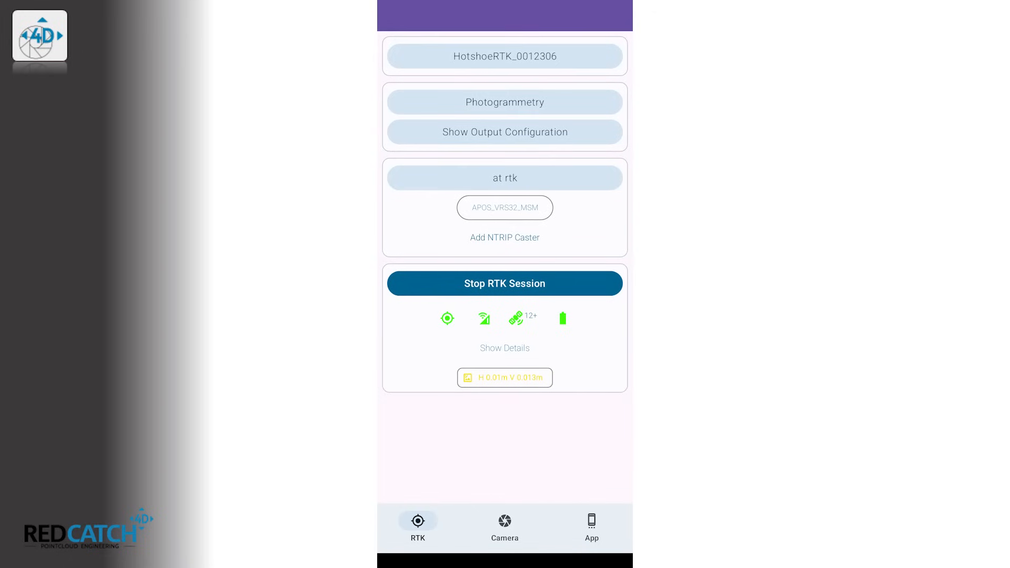
pyautogui.click(504, 132)
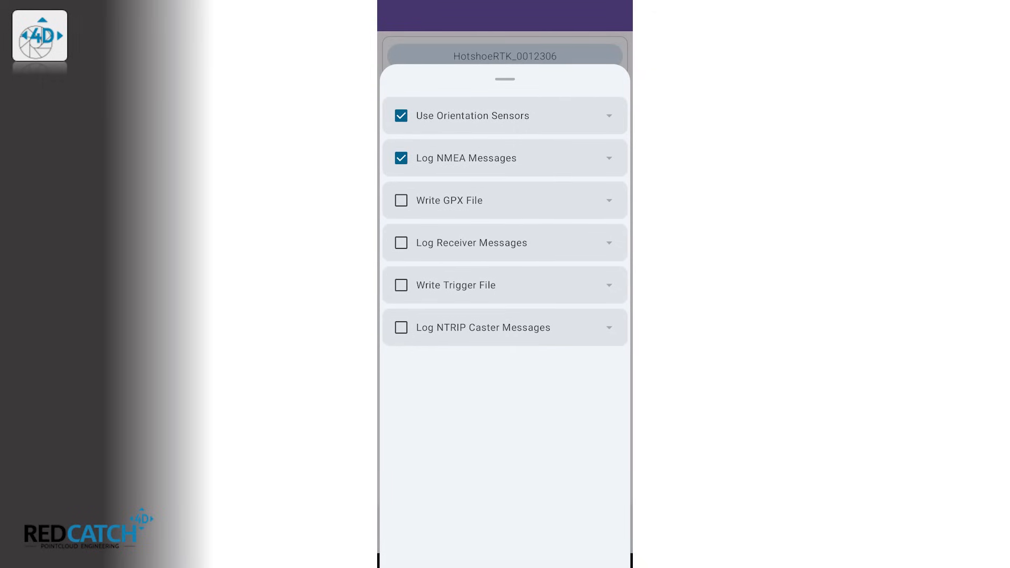
# Enable Log Receiver Messages in the output options and close the sheet.
pyautogui.click(401, 242)
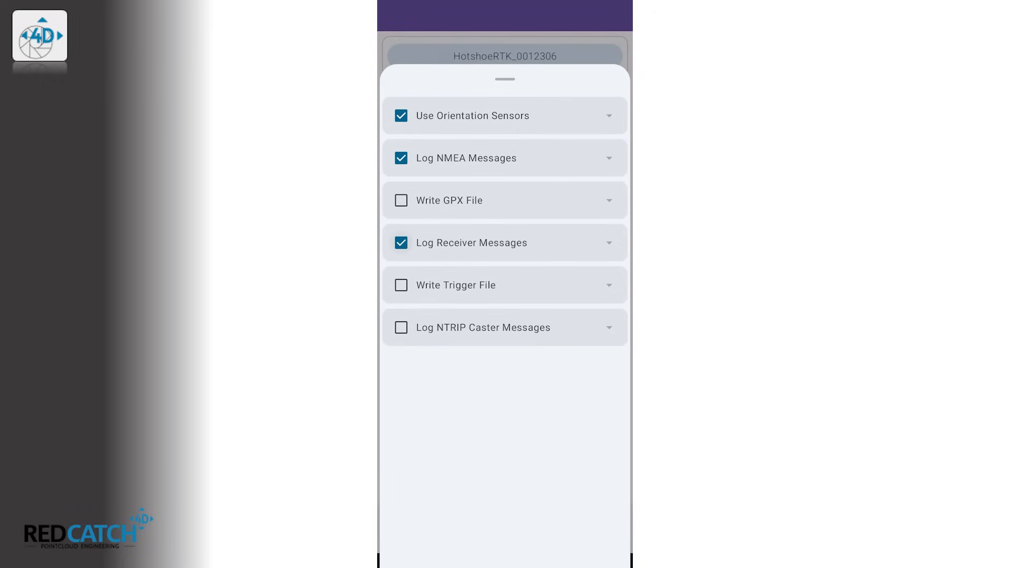
pyautogui.click(401, 285)
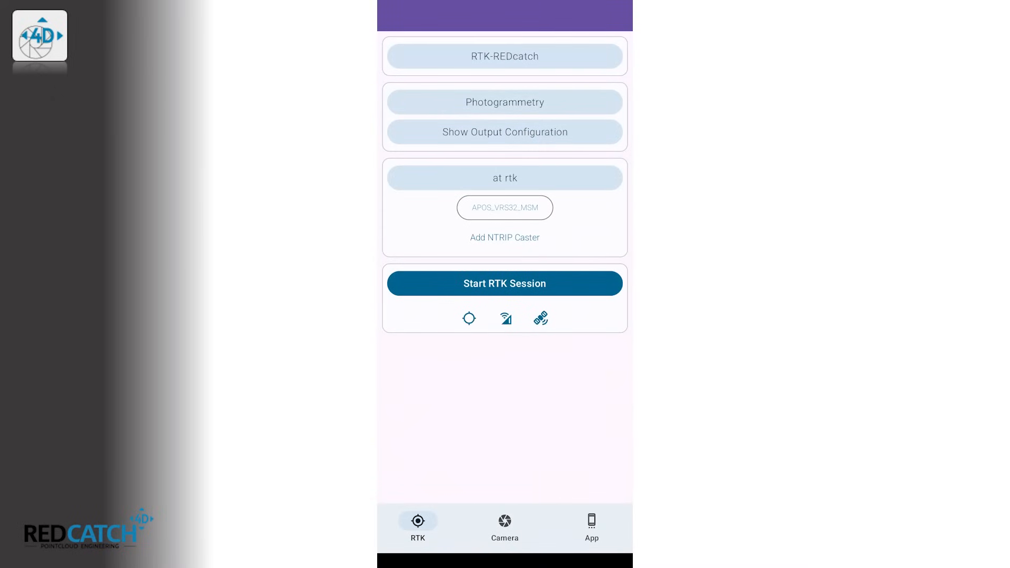
# Show the App page with the active premium subscription and list the subscription plans.
pyautogui.click(590, 525)
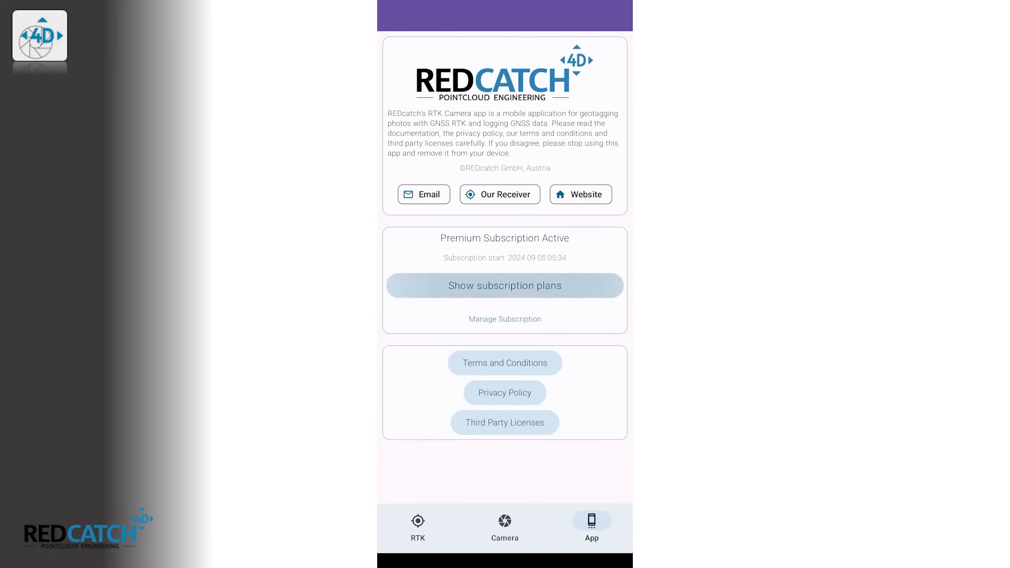
pyautogui.click(504, 285)
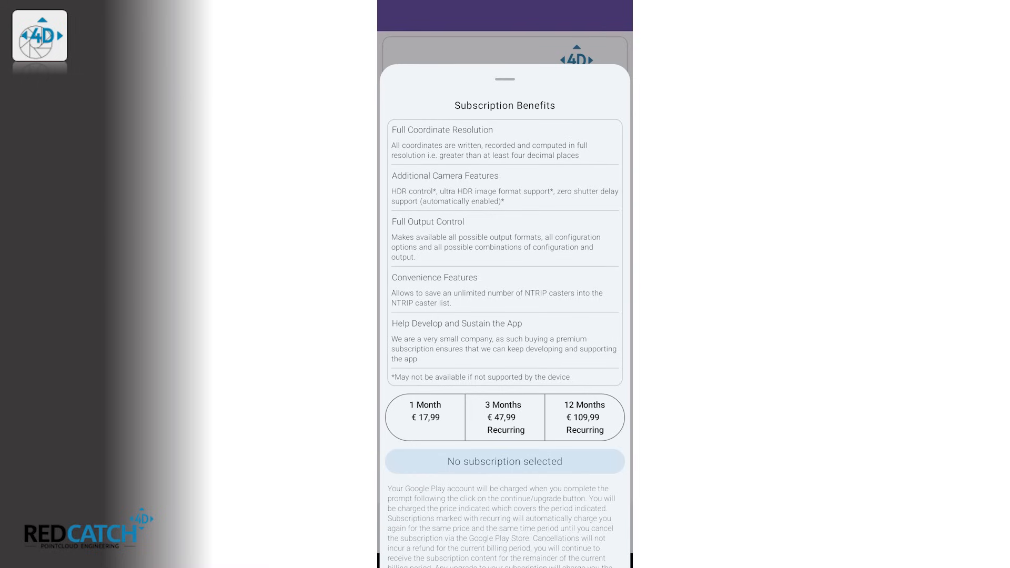
# Select the 3 Months € 47,99 Recurring subscription plan.
pyautogui.click(505, 417)
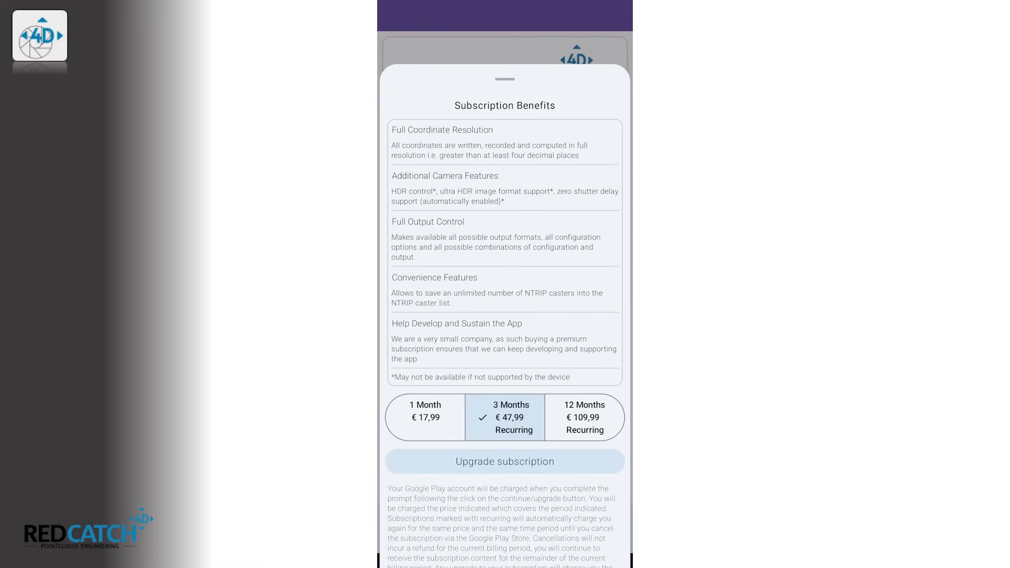